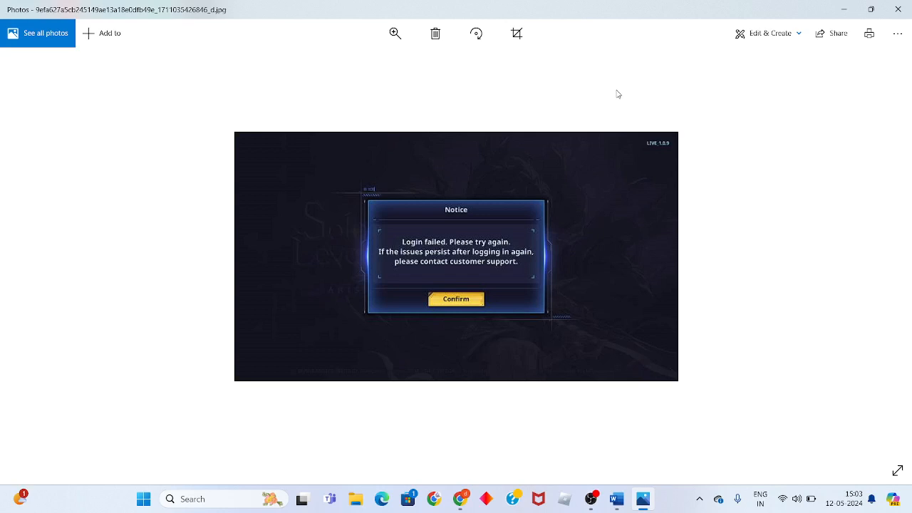
pyautogui.moveTo(446, 208)
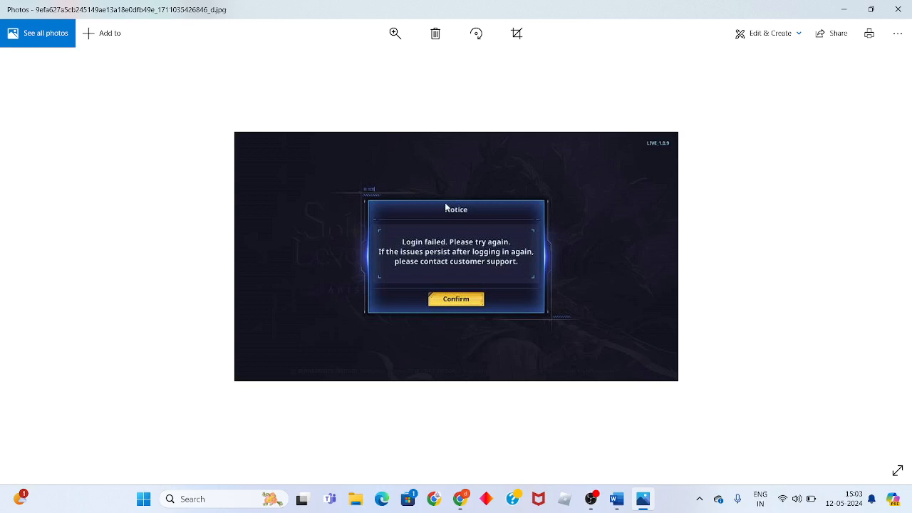
pyautogui.moveTo(419, 254)
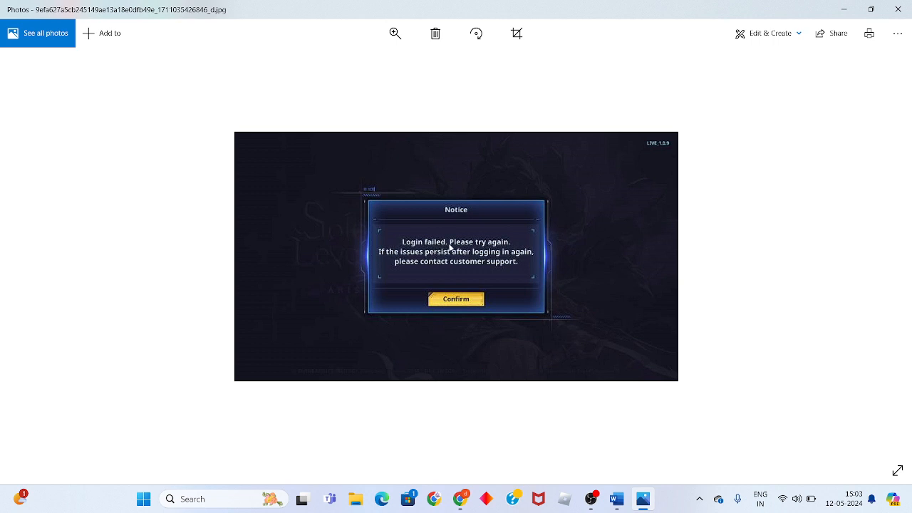
pyautogui.moveTo(433, 217)
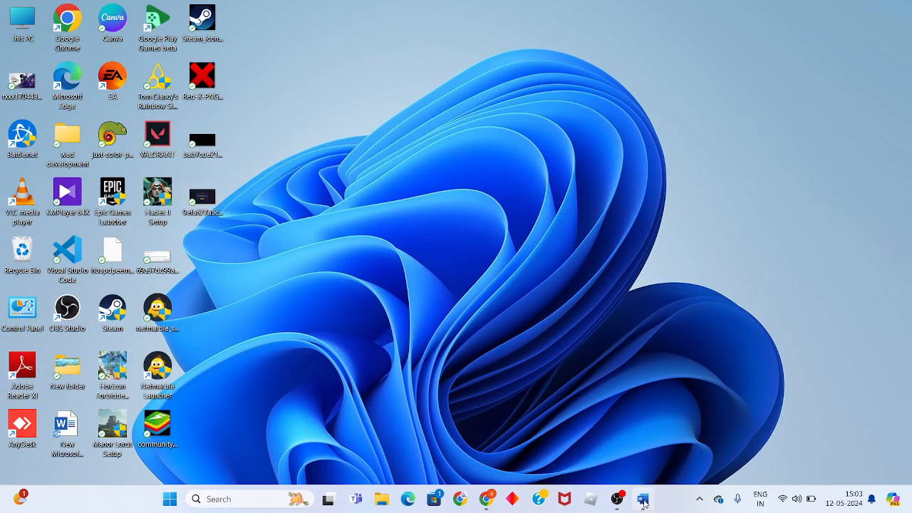
# Step: Bring Word back and scroll to the Step 1 note on checking the internet connection
pyautogui.click(642, 498)
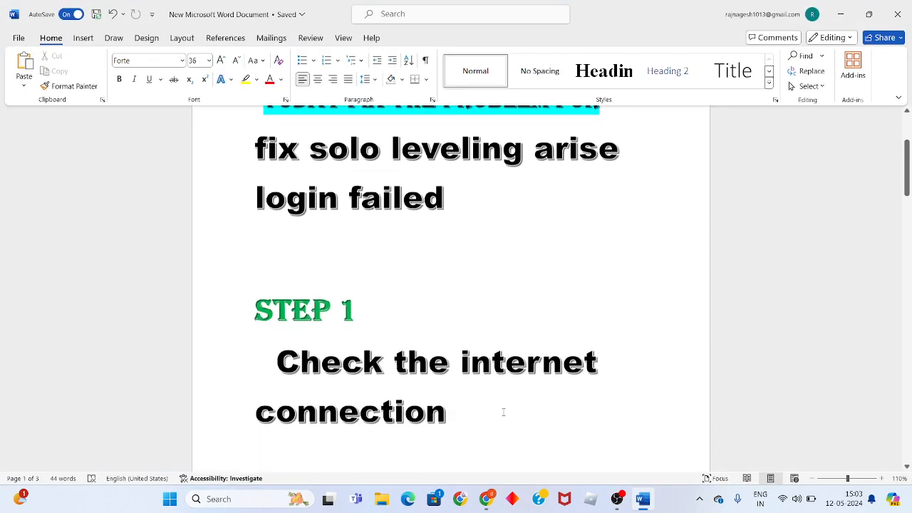
pyautogui.scroll(-3)
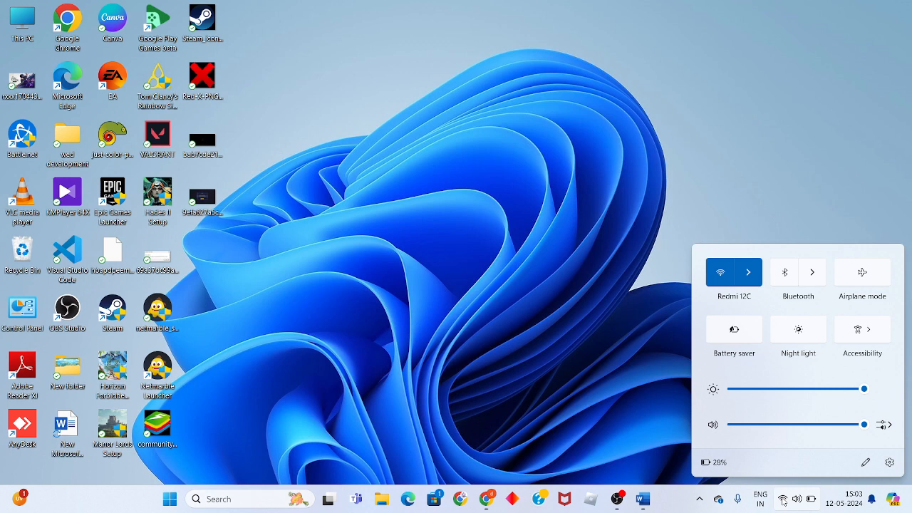
# Step: Check that Wi-Fi is connected and secured, then read Word's Step 2 on changing DNS
pyautogui.click(749, 272)
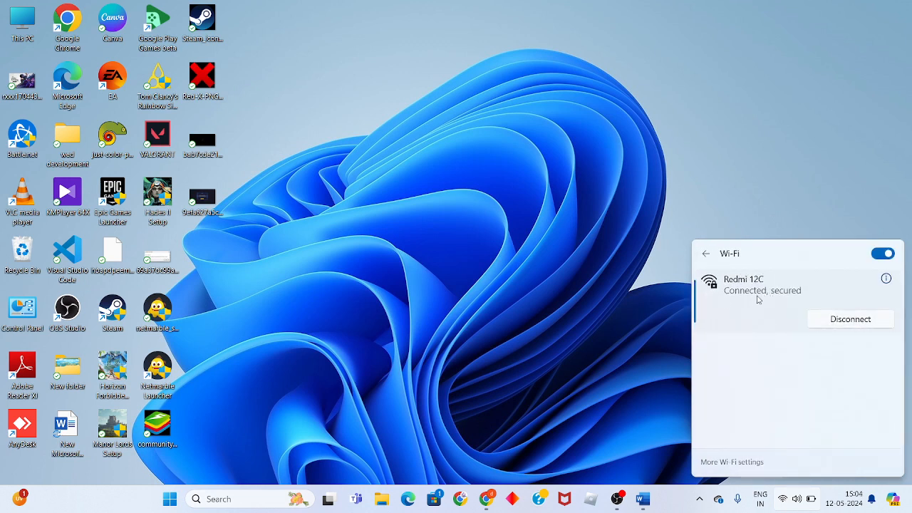
pyautogui.moveTo(750, 297)
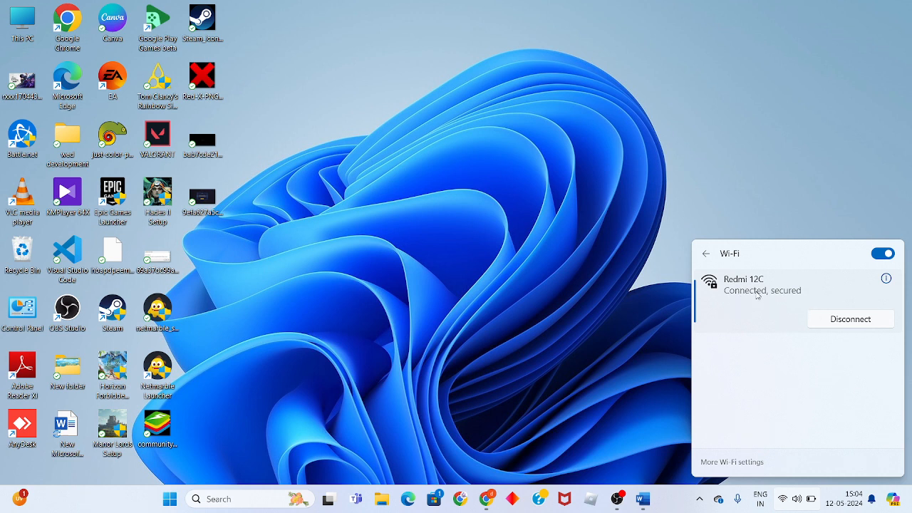
pyautogui.moveTo(803, 350)
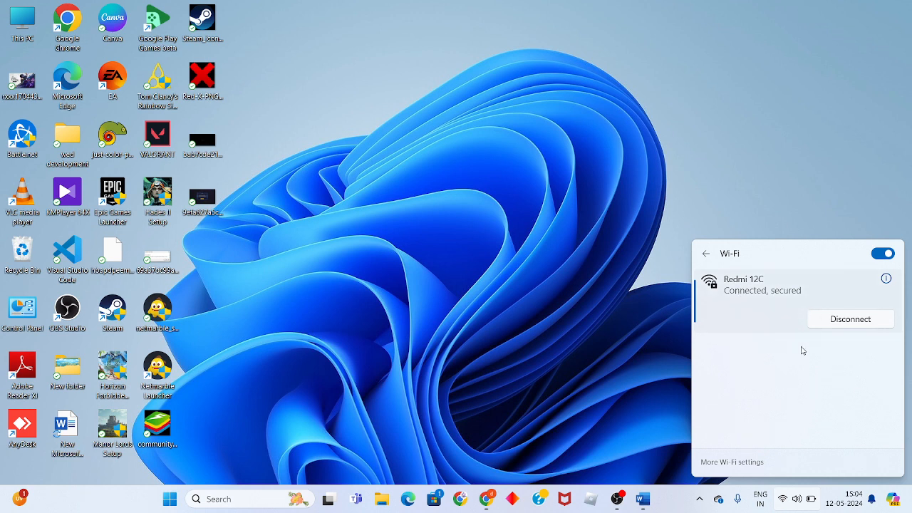
pyautogui.moveTo(764, 292)
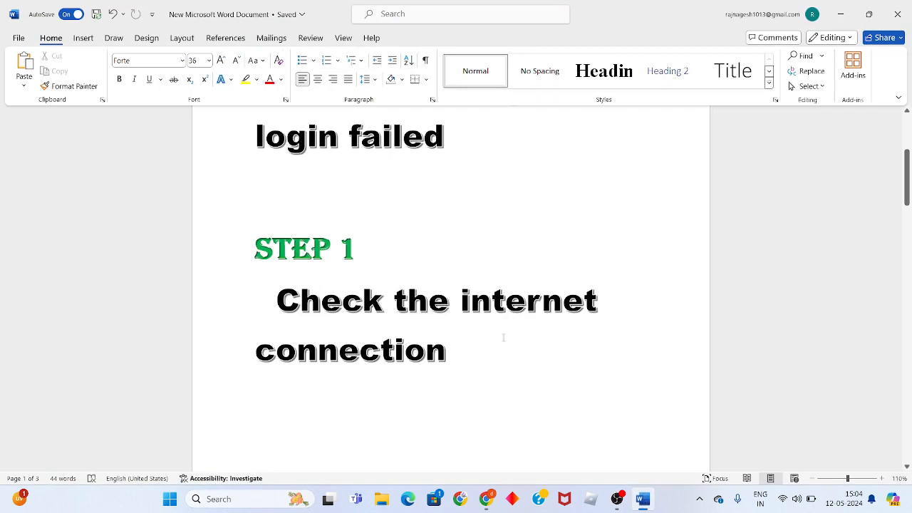
pyautogui.scroll(-3)
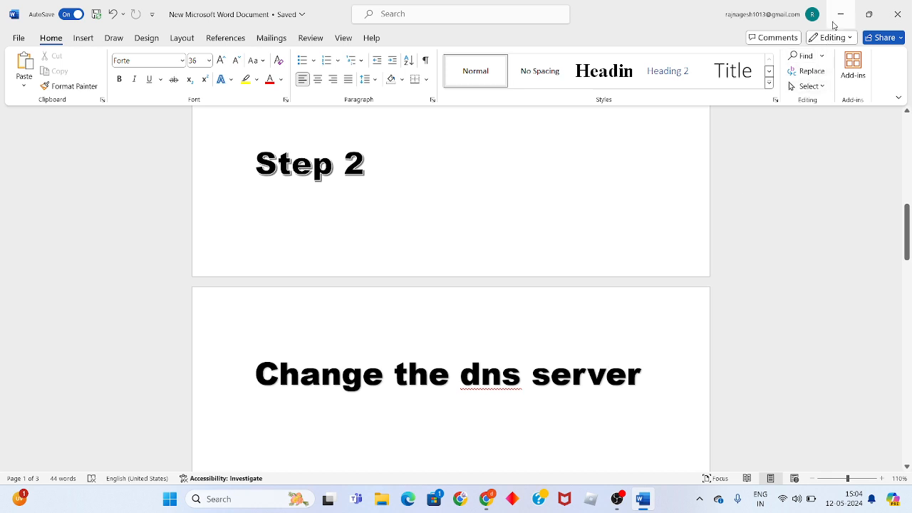
pyautogui.click(840, 14)
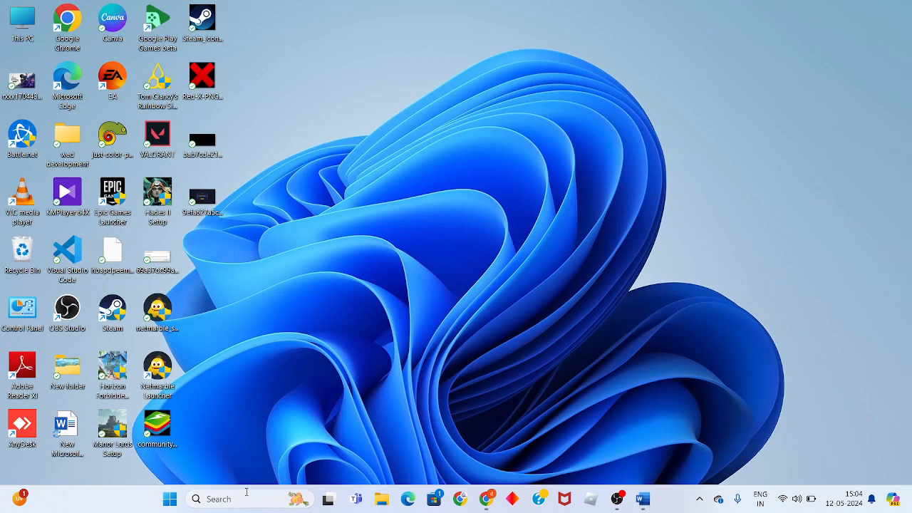
# Step: Launch Control Panel from search and reach Network Connections listing the Ethernet and Wi-Fi adapters
pyautogui.click(214, 498)
pyautogui.write('control')
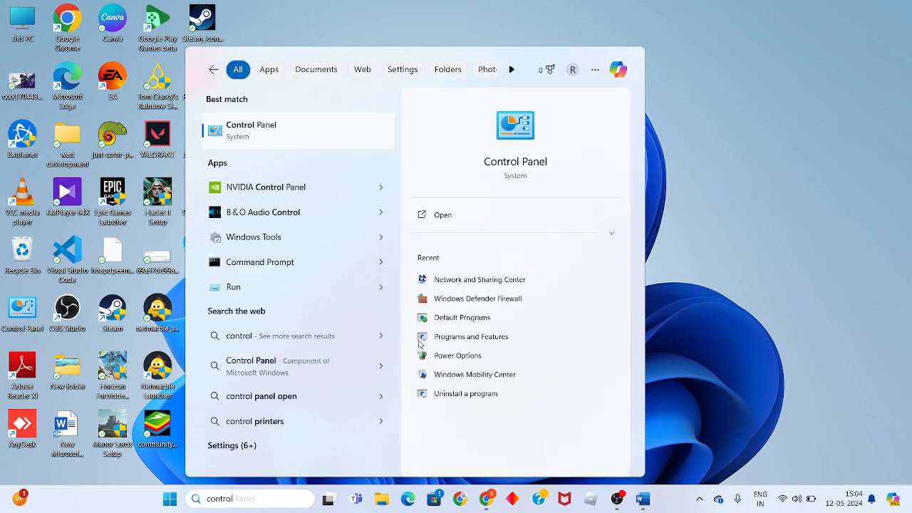
pyautogui.click(442, 215)
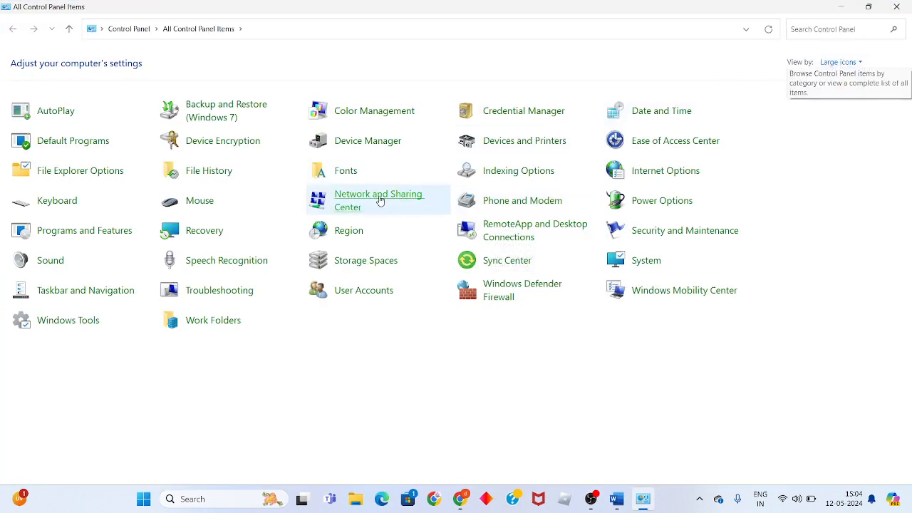
pyautogui.click(378, 199)
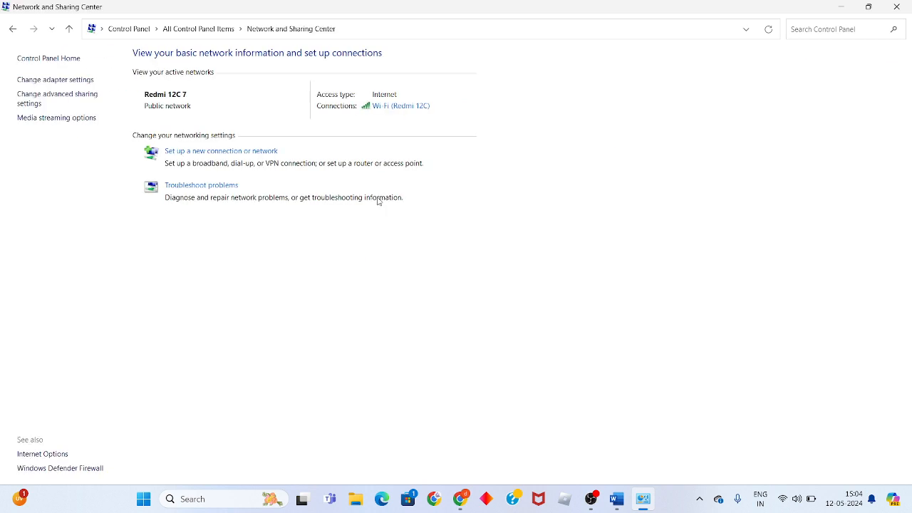
pyautogui.click(55, 79)
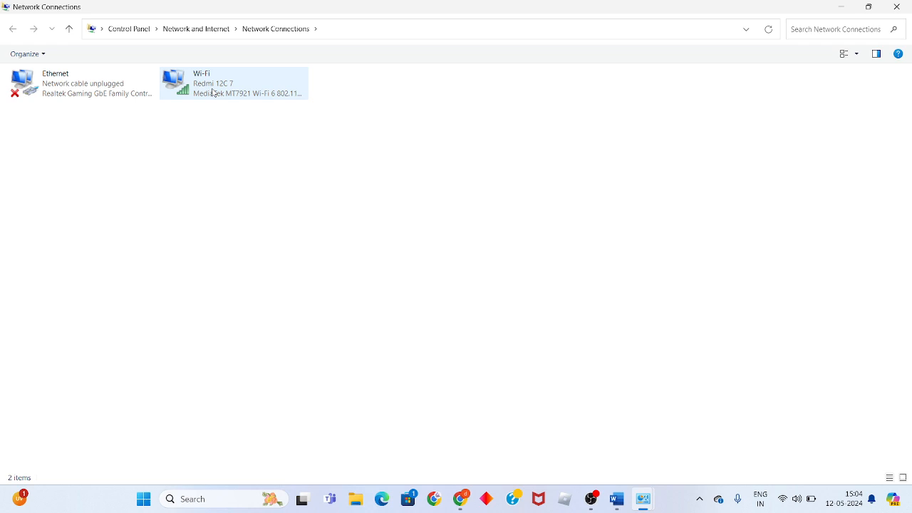
# Step: Open the Wi-Fi adapter's Properties and select Internet Protocol Version 4 (TCP/IPv4)
pyautogui.rightClick(235, 84)
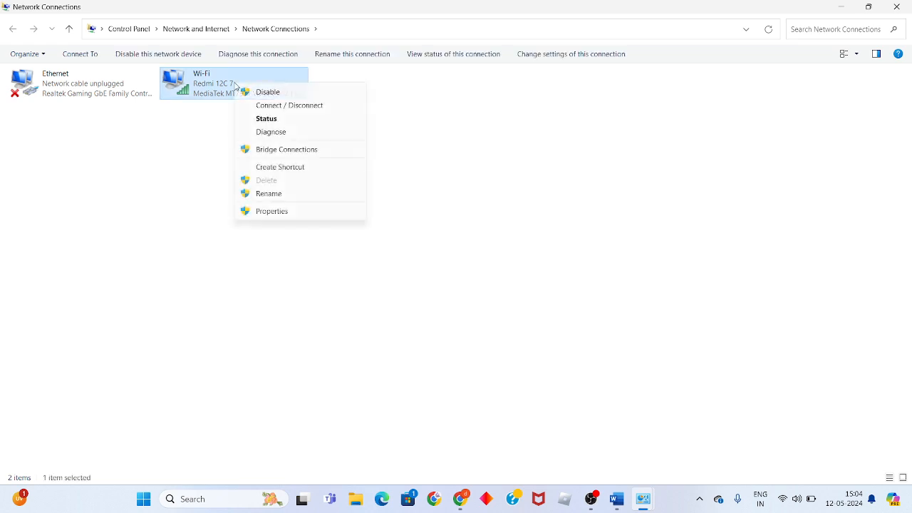
pyautogui.click(283, 214)
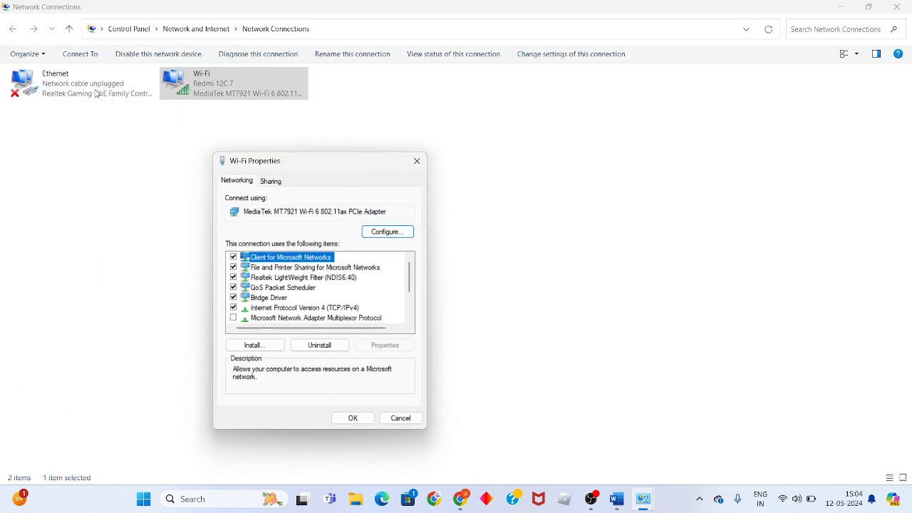
pyautogui.moveTo(225, 91)
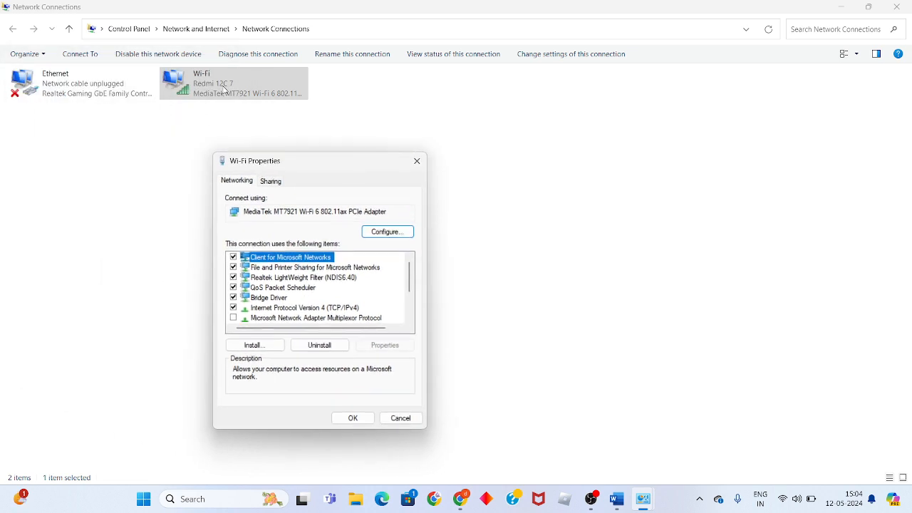
pyautogui.moveTo(219, 109)
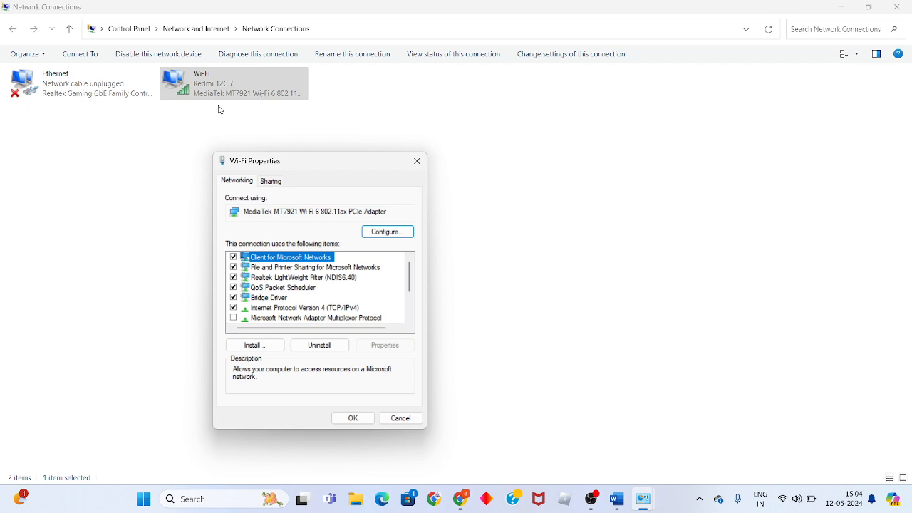
pyautogui.moveTo(289, 166)
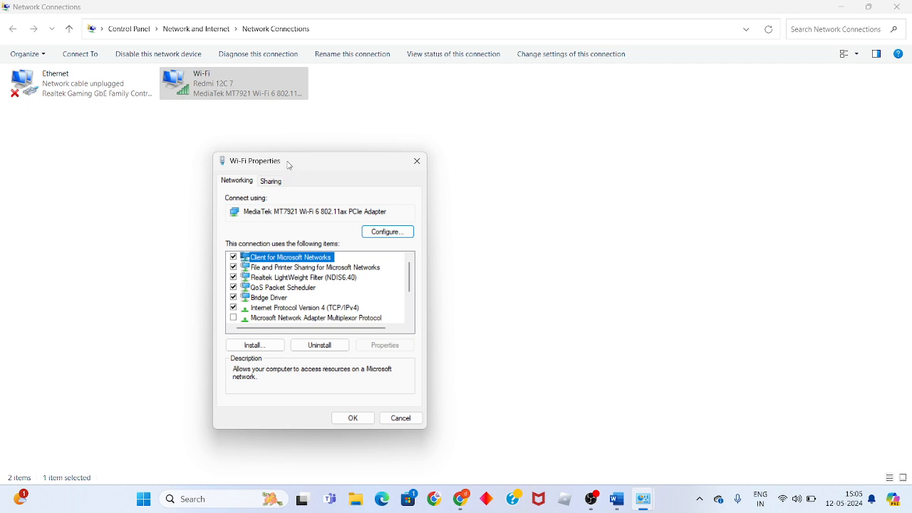
pyautogui.moveTo(276, 311)
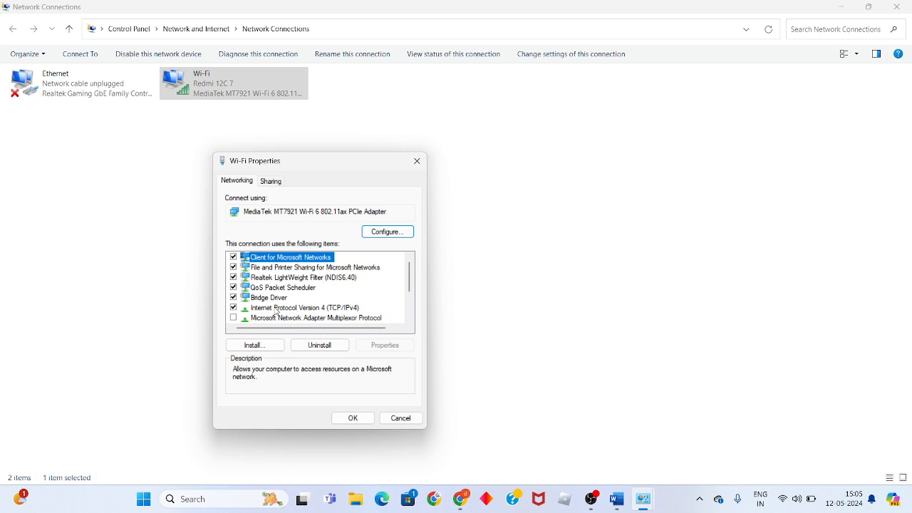
pyautogui.click(305, 307)
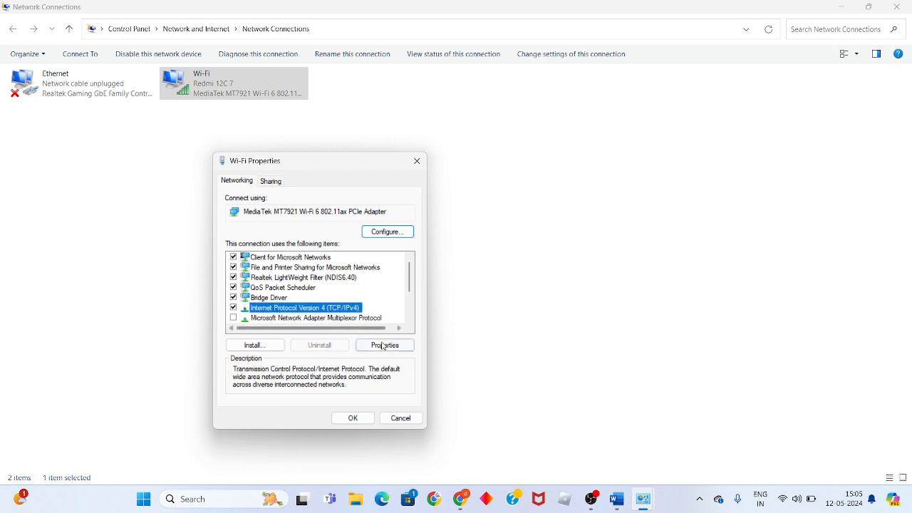
# Step: Accept IPv4 DNS servers 8.8.8.8 and 8.8.4.4 and close Wi-Fi Properties
pyautogui.click(384, 345)
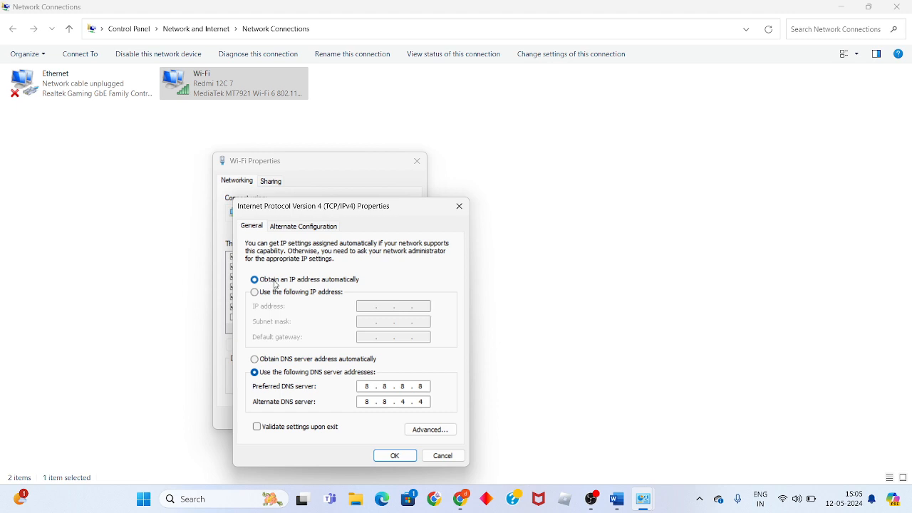
pyautogui.moveTo(340, 330)
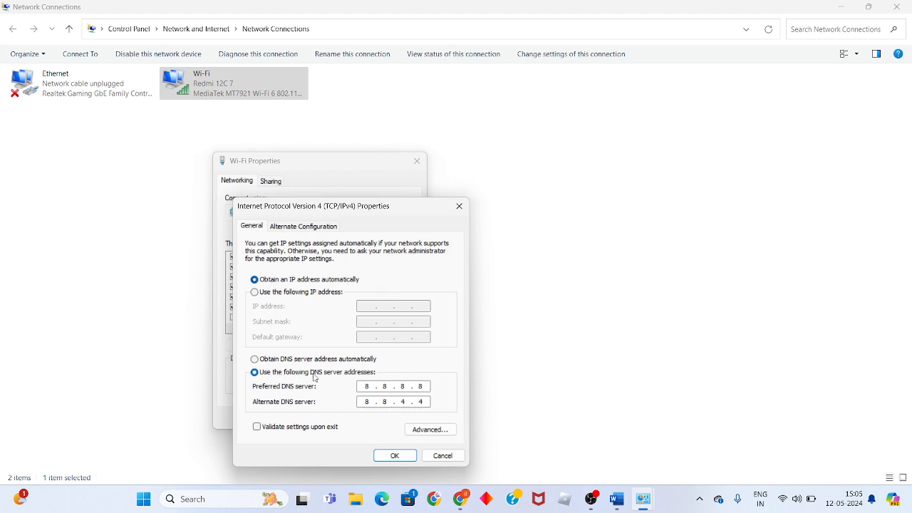
pyautogui.moveTo(379, 395)
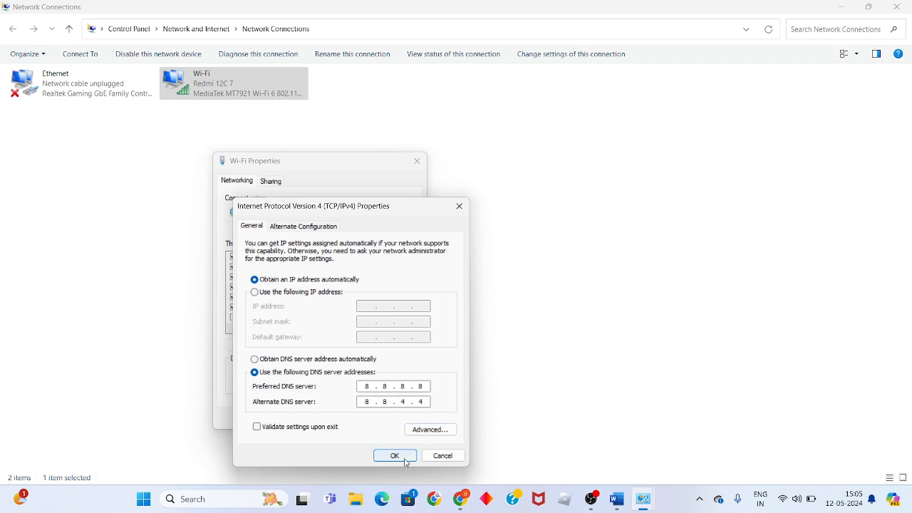
pyautogui.click(394, 455)
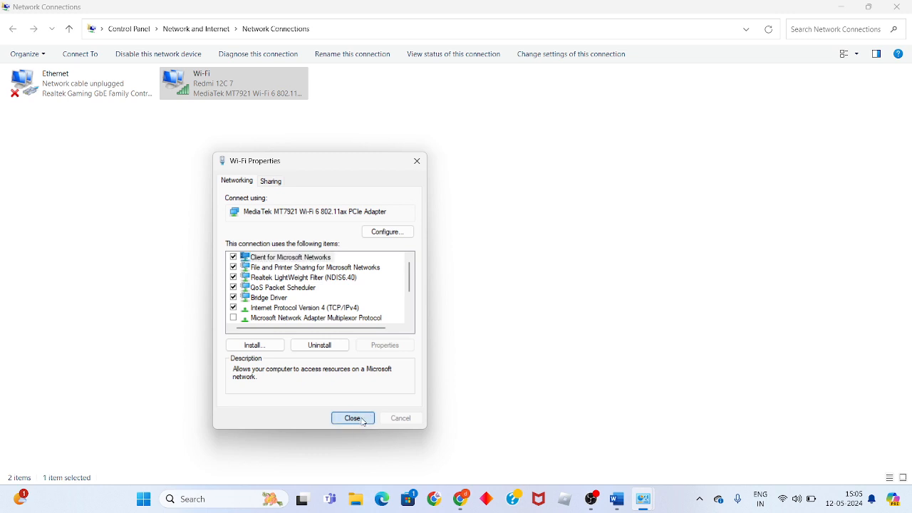
pyautogui.click(353, 418)
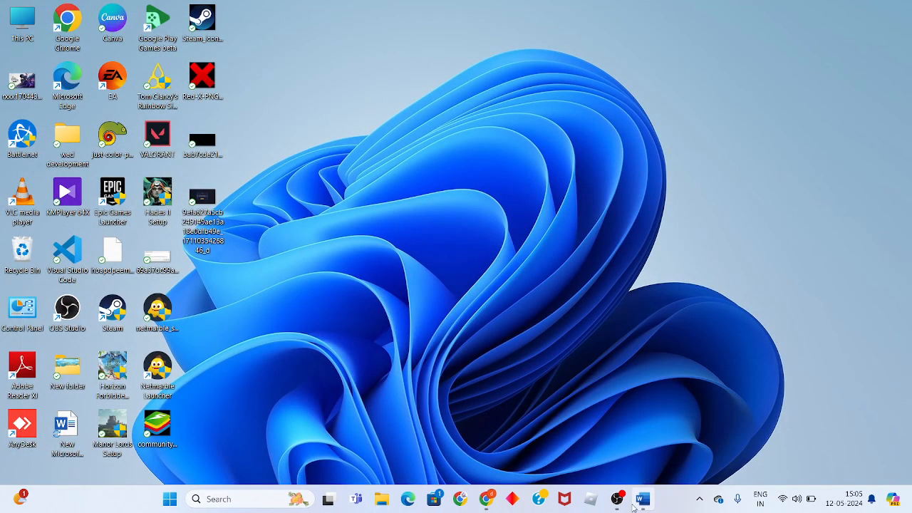
# Step: Append ' in cmd' to Word's Step 3 heading, review the ipconfig commands, and minimize Word
pyautogui.click(642, 498)
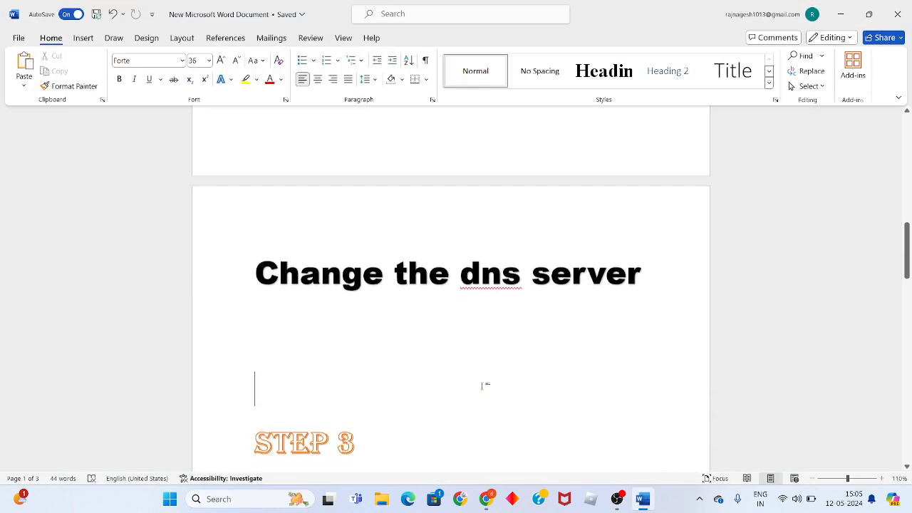
pyautogui.scroll(-3)
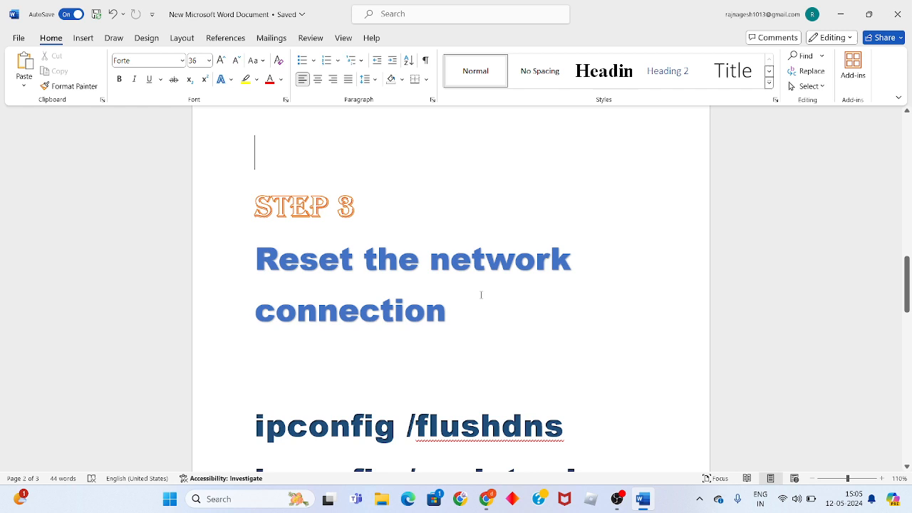
pyautogui.write('in c')
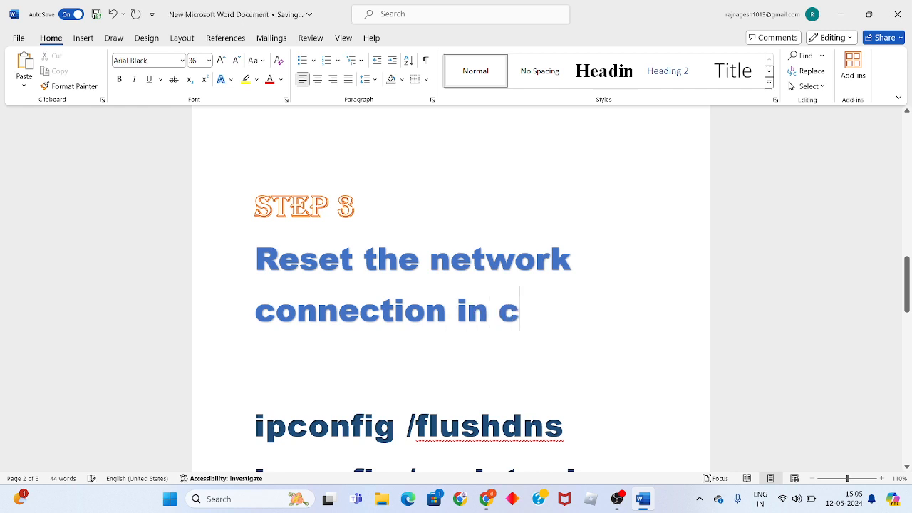
pyautogui.write('md')
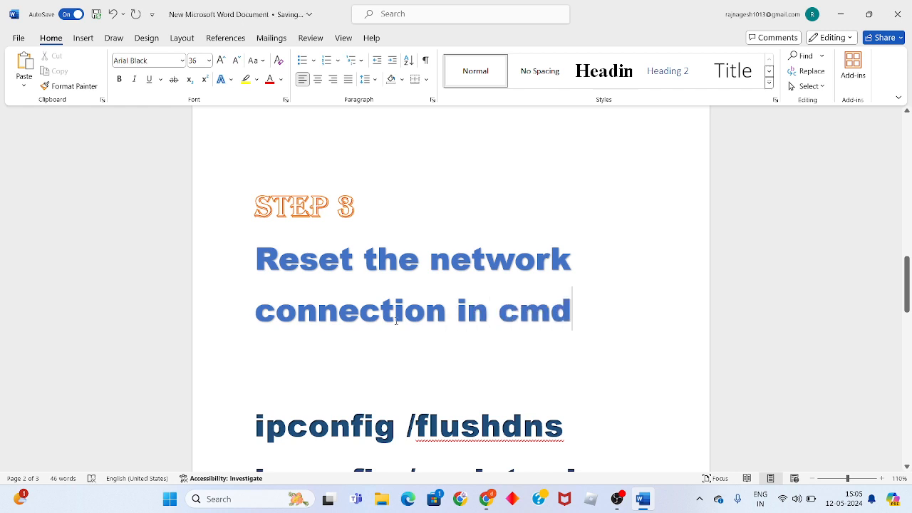
pyautogui.scroll(-3)
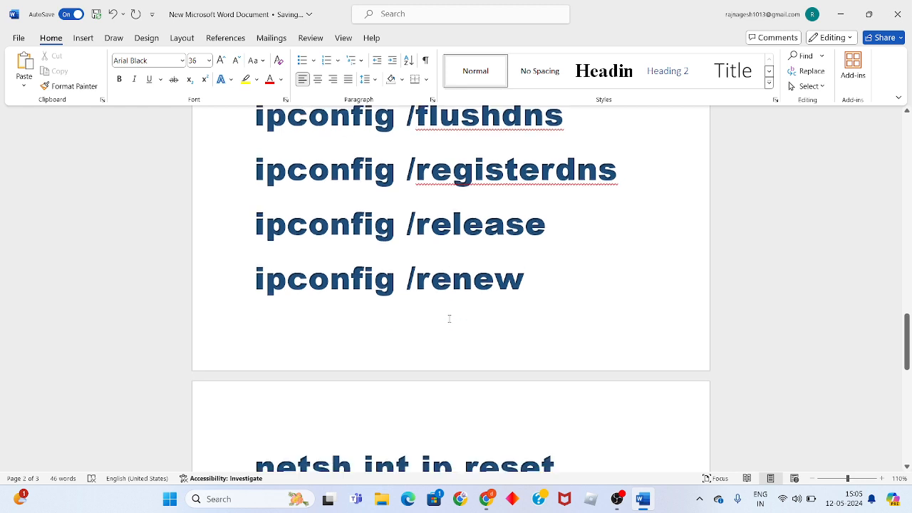
pyautogui.scroll(3)
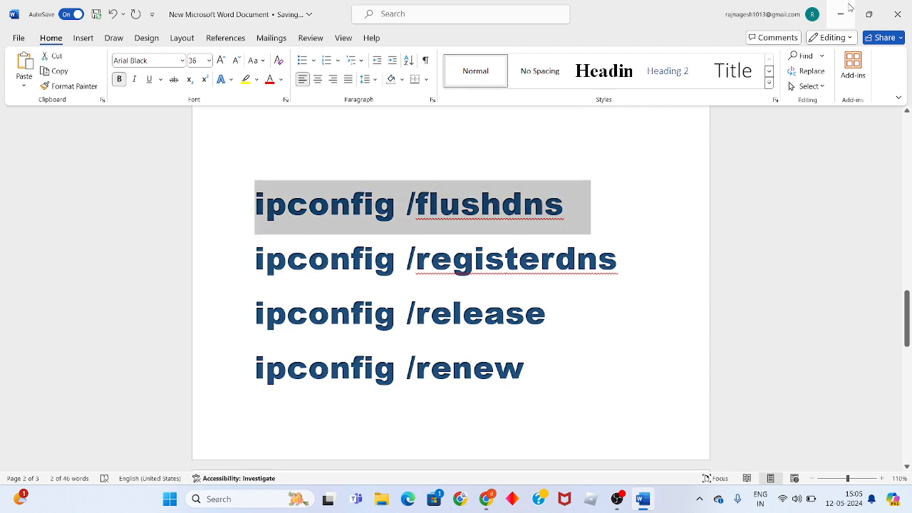
pyautogui.click(841, 14)
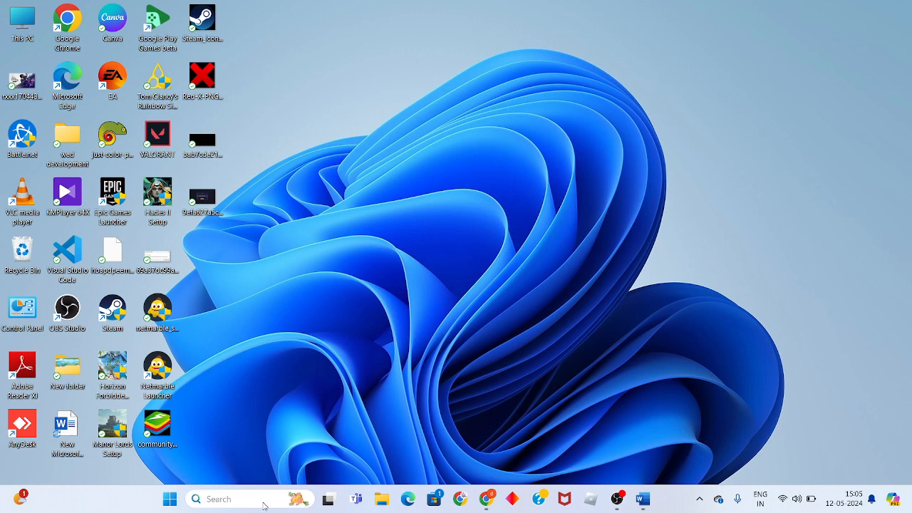
# Step: Search 'cmd' and launch Command Prompt as administrator
pyautogui.write('c')
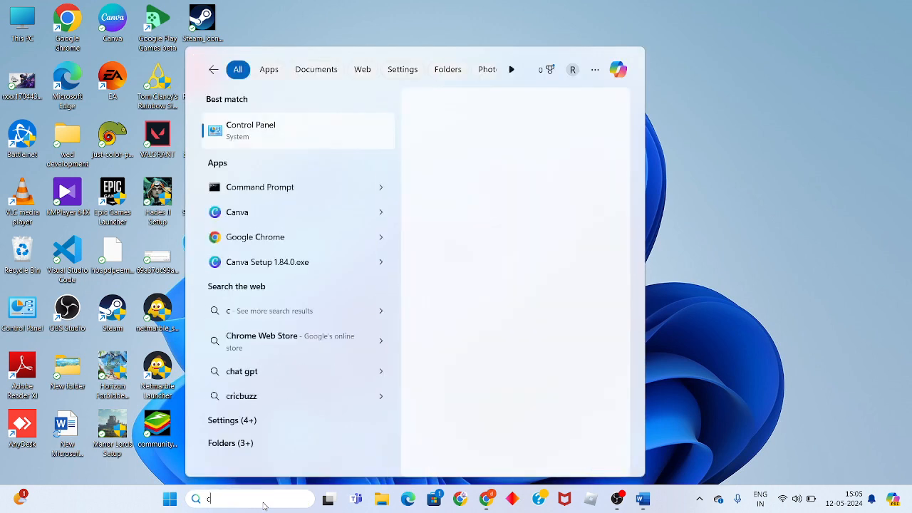
pyautogui.write('md')
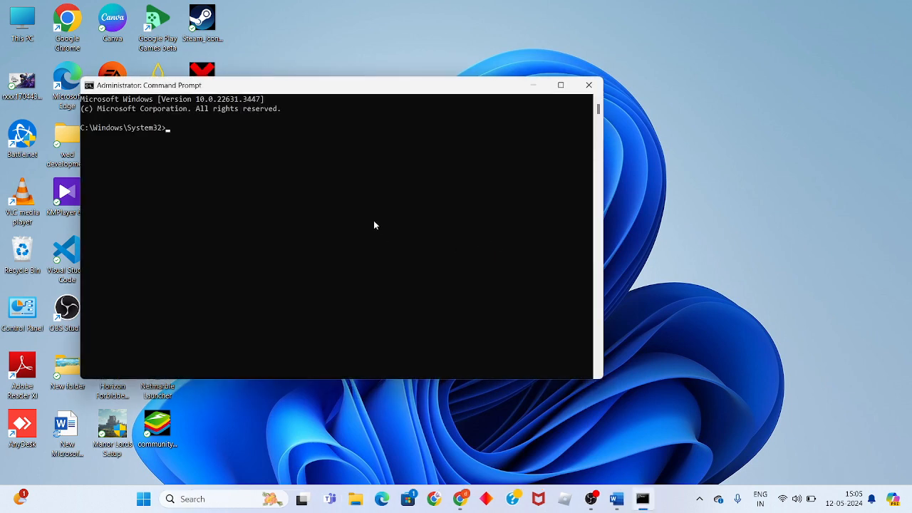
# Step: Run ipconfig /flushdns, then scroll Word's tutorial to the next command
pyautogui.write('ipconfig /flushdns')
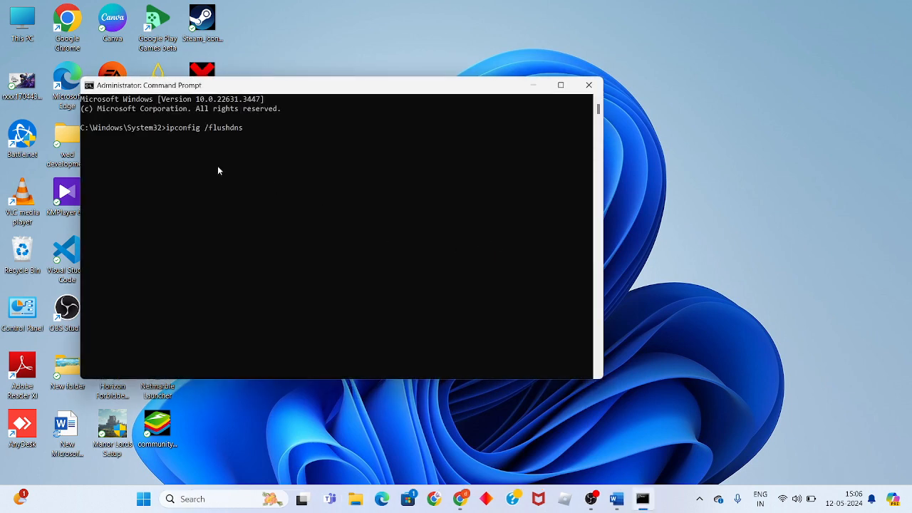
pyautogui.press('Return')
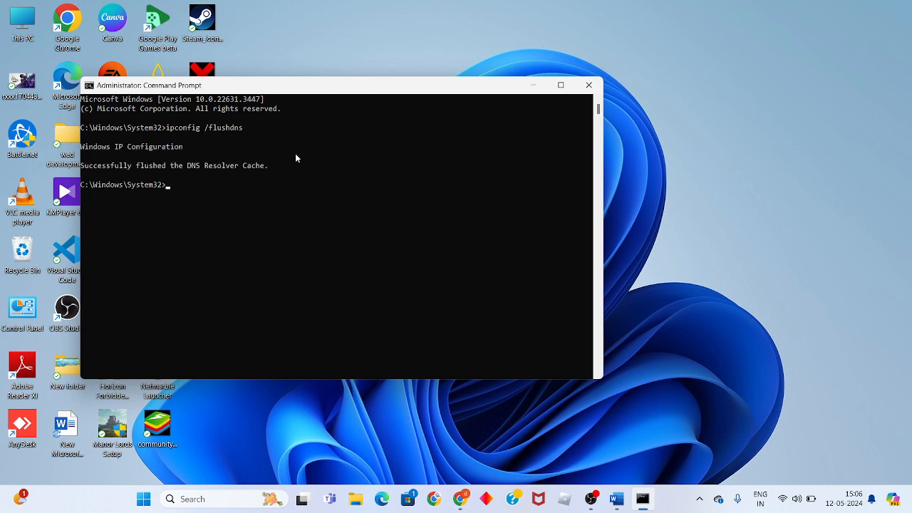
pyautogui.moveTo(506, 373)
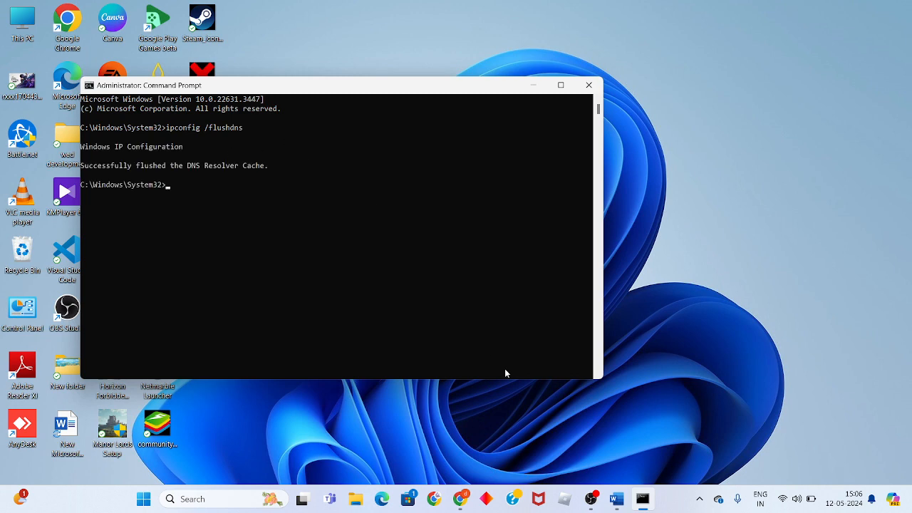
pyautogui.click(616, 498)
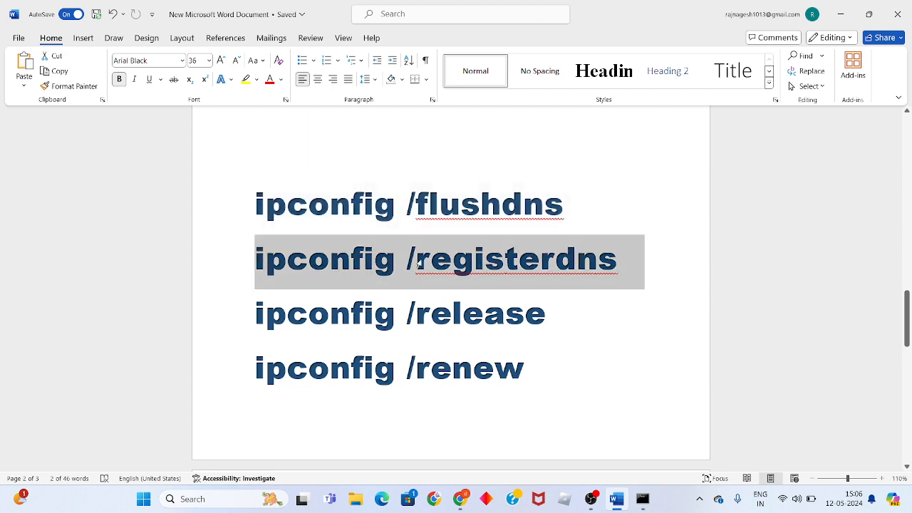
pyautogui.scroll(-3)
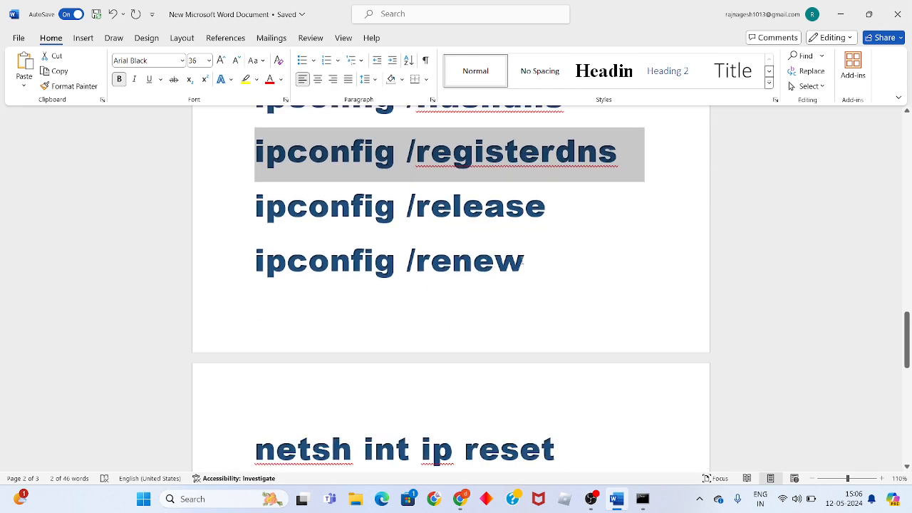
pyautogui.scroll(-3)
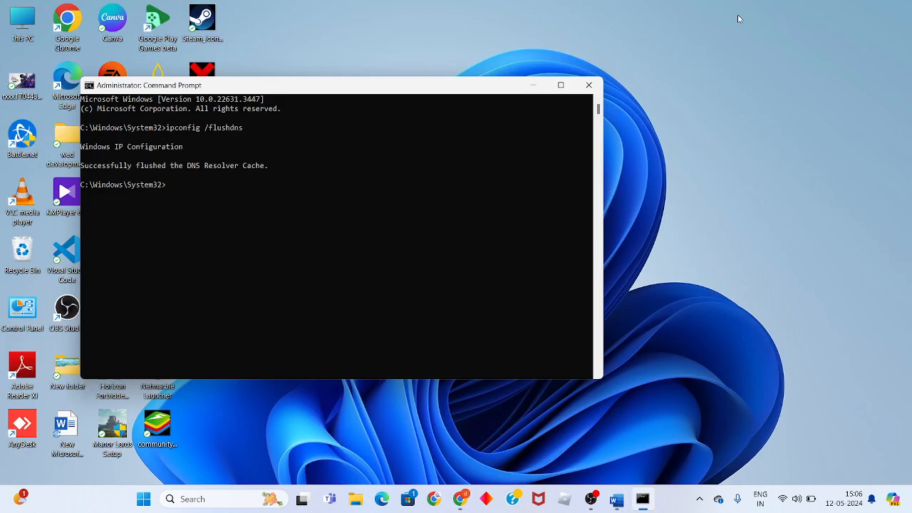
# Step: Run ipconfig /registerdns and close the administrator Command Prompt
pyautogui.write('ipconfig /registerdns')
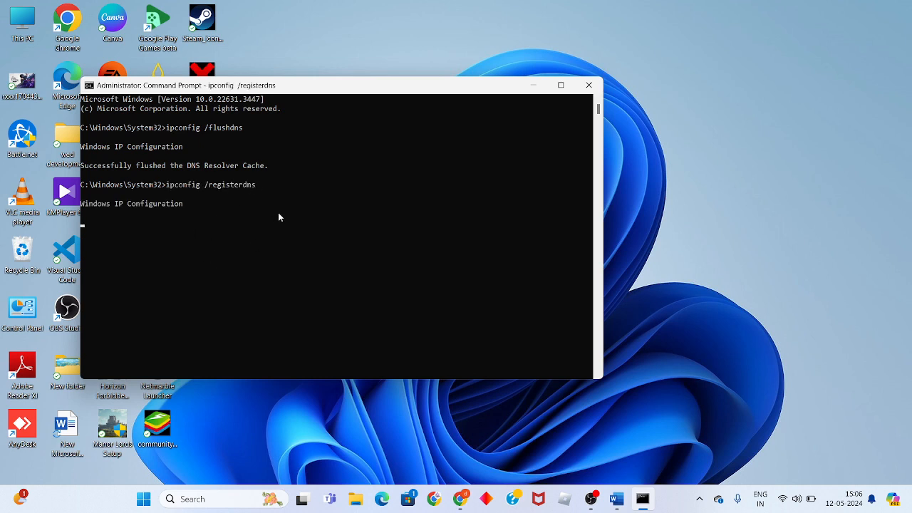
pyautogui.moveTo(588, 84)
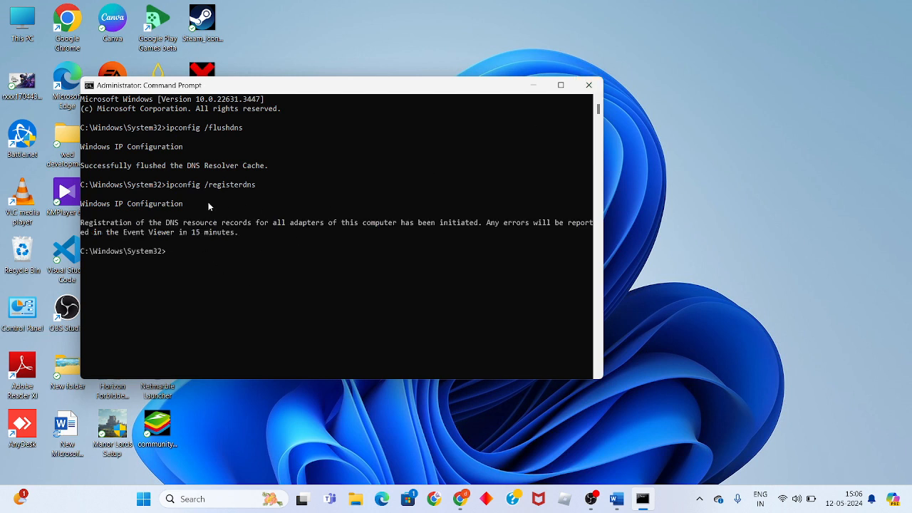
pyautogui.moveTo(543, 370)
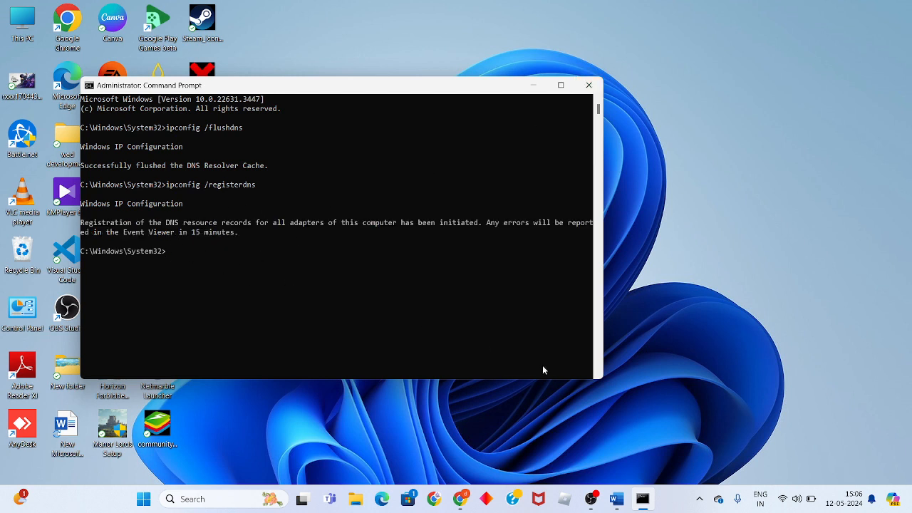
pyautogui.moveTo(536, 355)
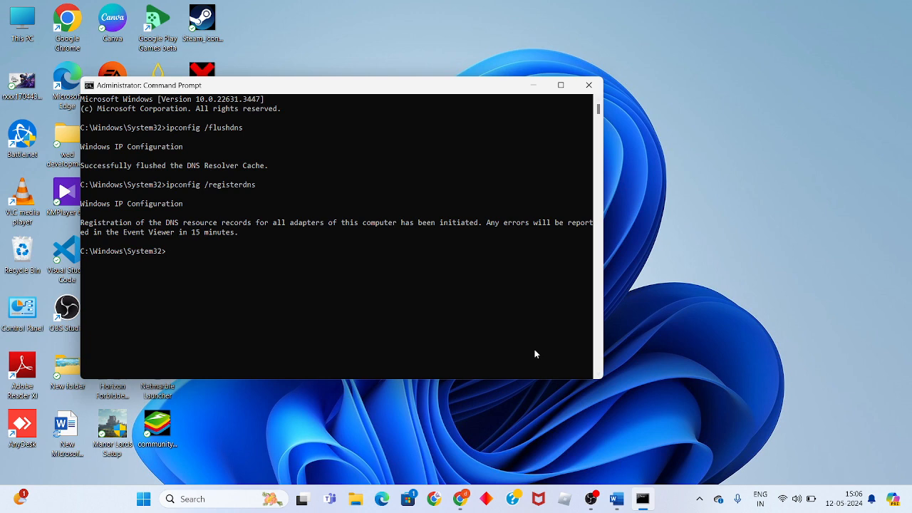
pyautogui.moveTo(590, 84)
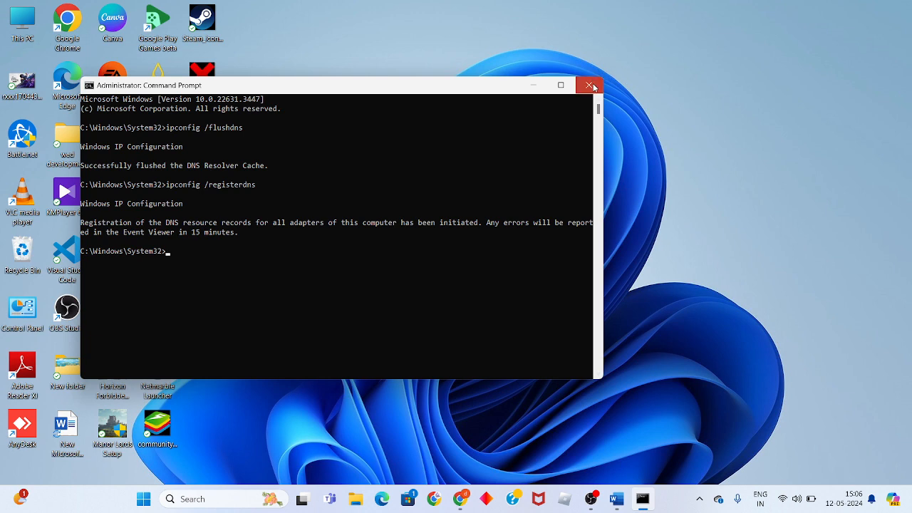
pyautogui.click(590, 85)
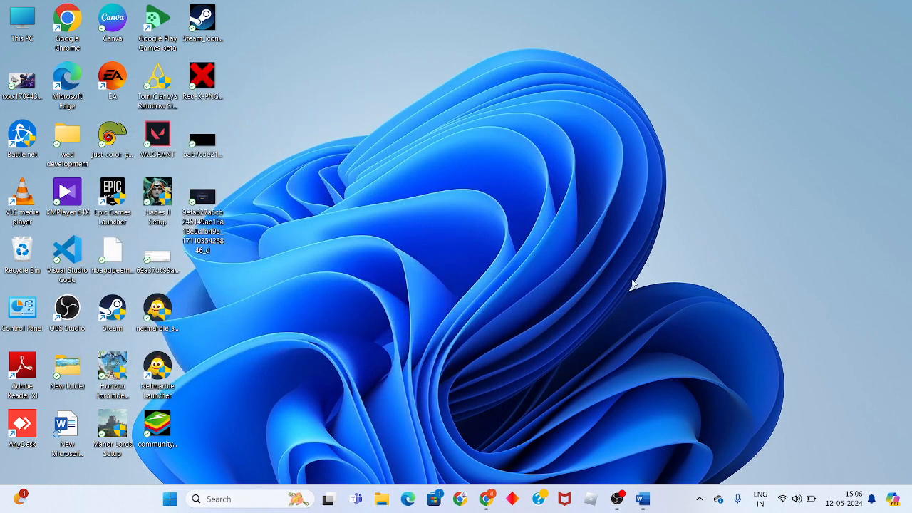
pyautogui.moveTo(567, 418)
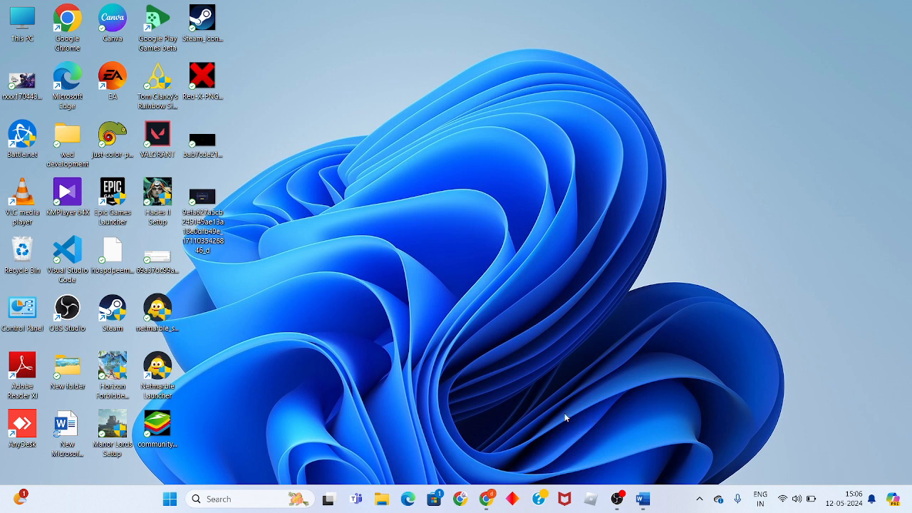
pyautogui.moveTo(534, 389)
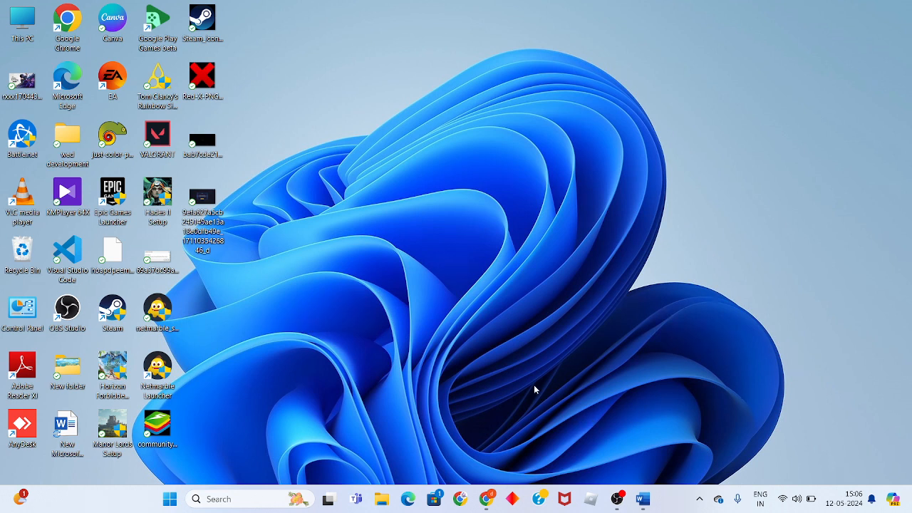